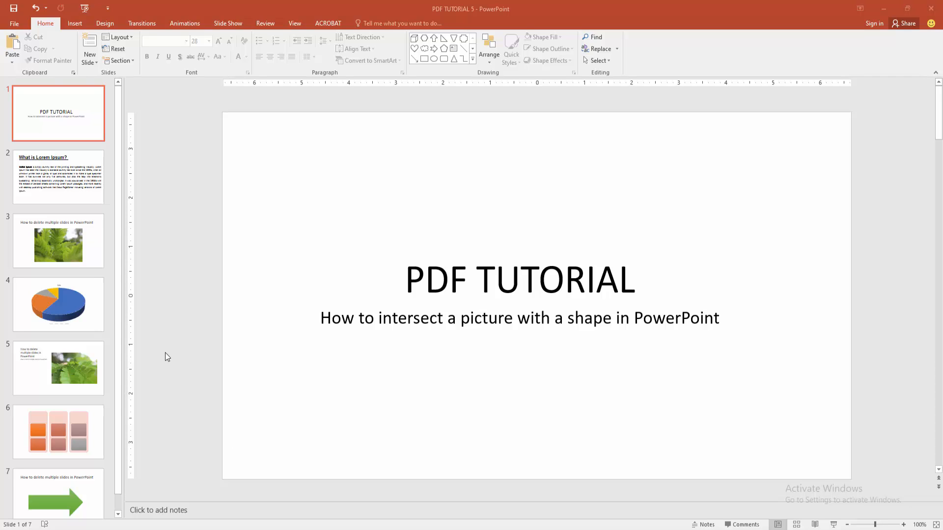
- Insert a Blank layout slide as the second slide, after the title slide
click(89, 62)
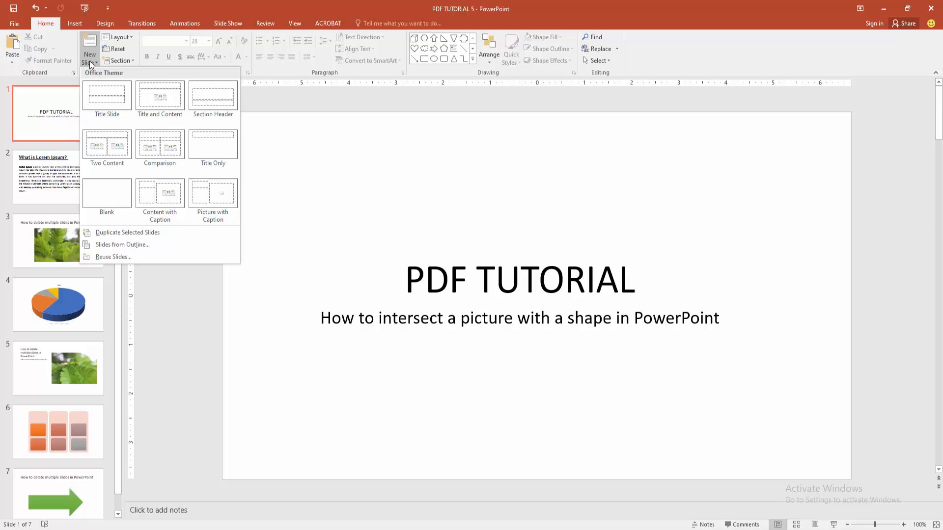
click(106, 189)
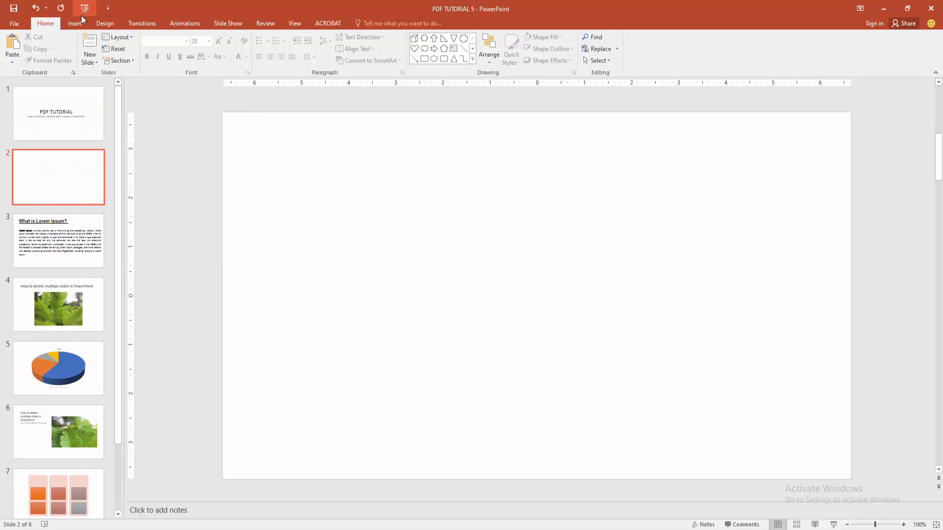
- Insert the fern photo IMG_5323 onto the new blank slide
click(74, 23)
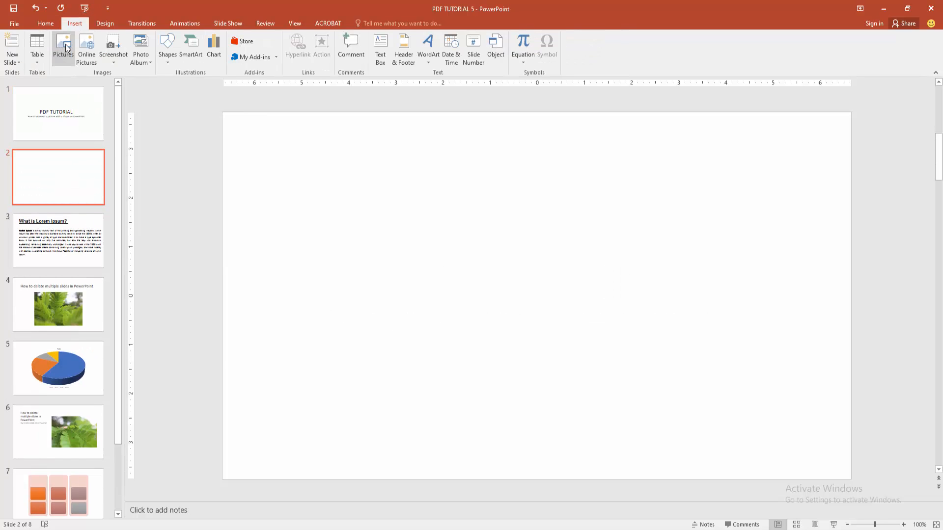
click(62, 48)
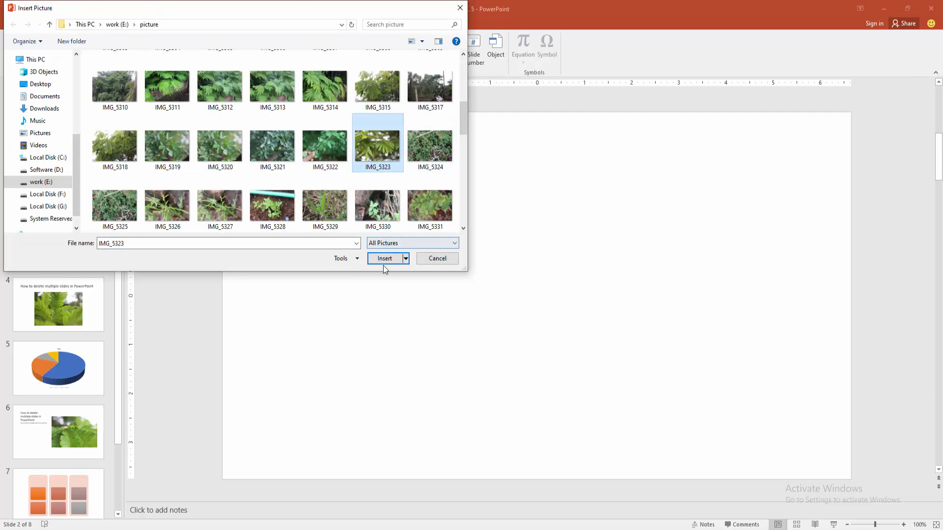
click(384, 258)
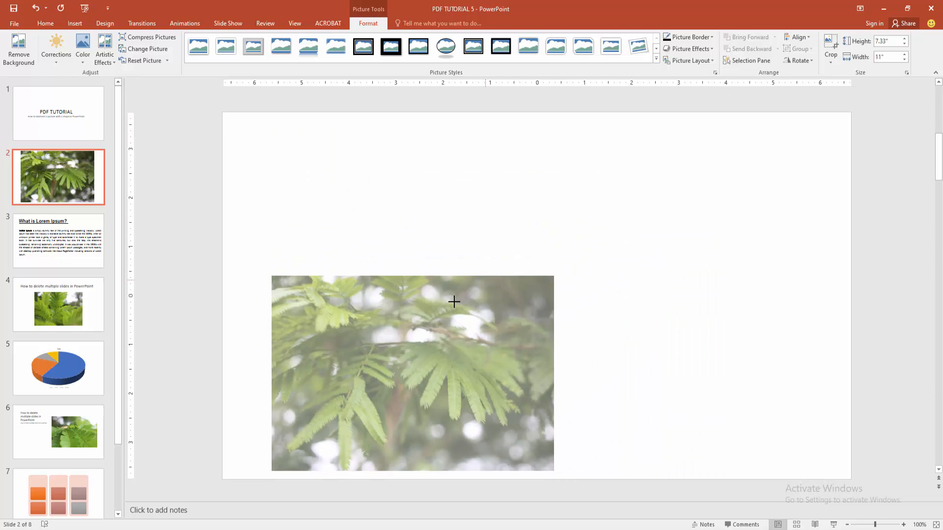
click(74, 23)
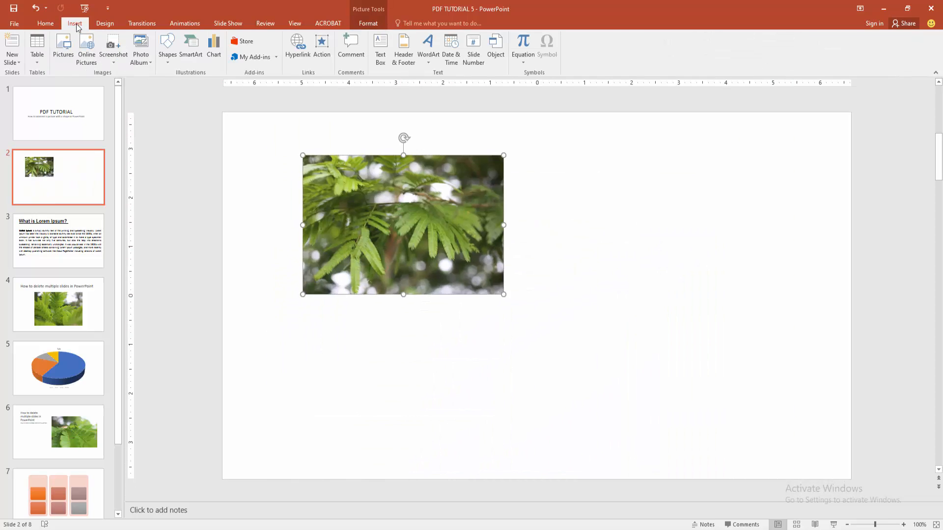
- Draw a blue rounded rectangle over the photo's right side and select both
click(167, 49)
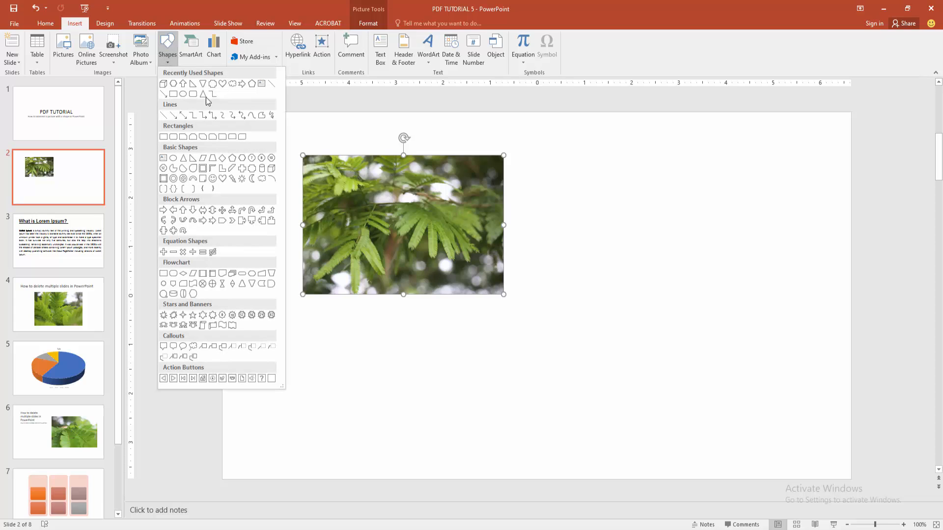
mouse_move(212, 136)
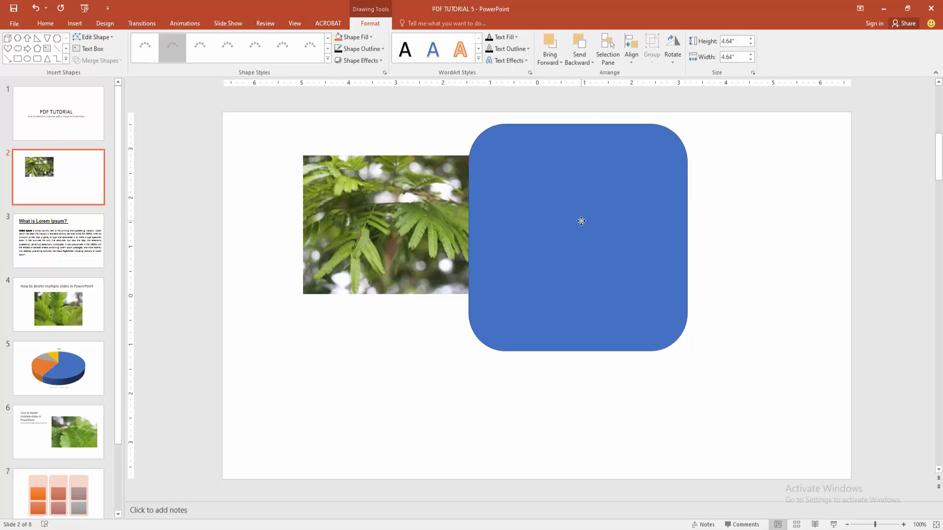
click(581, 221)
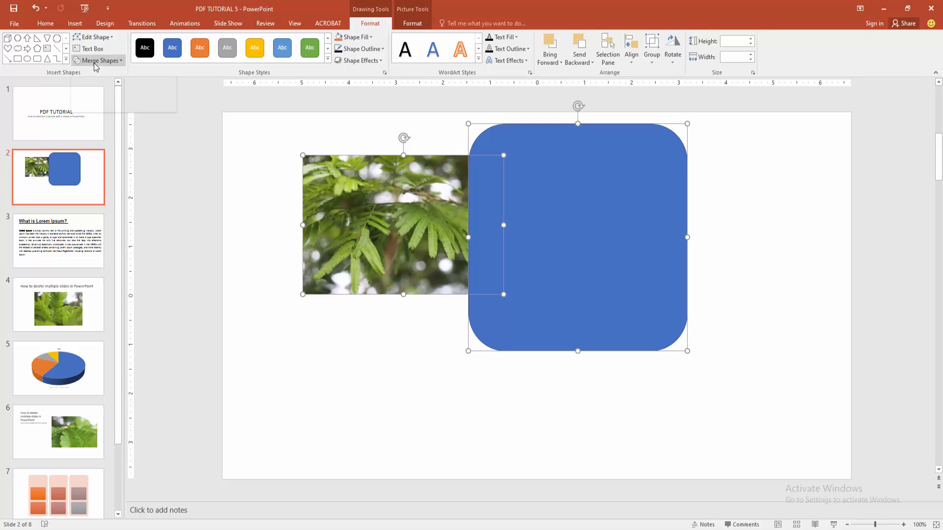
- Apply Merge Shapes > Intersect to the photo and rounded rectangle
click(100, 60)
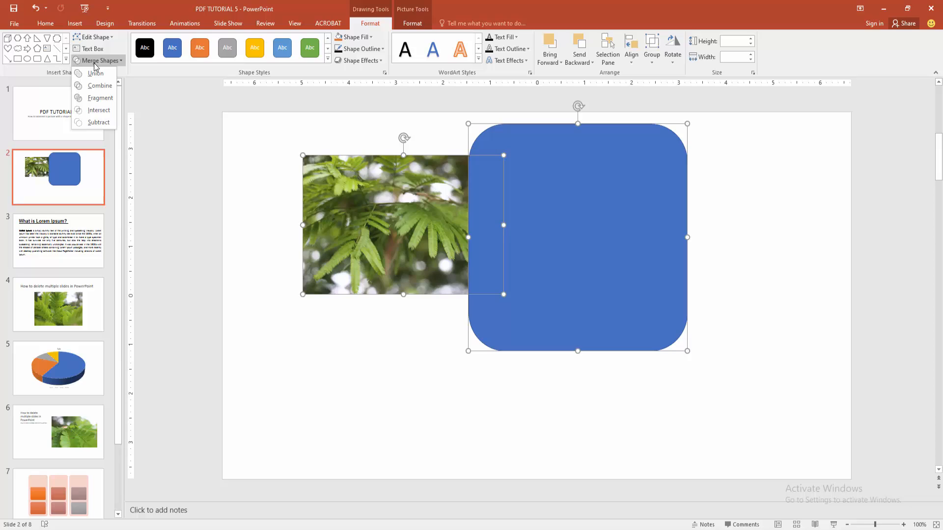
click(99, 110)
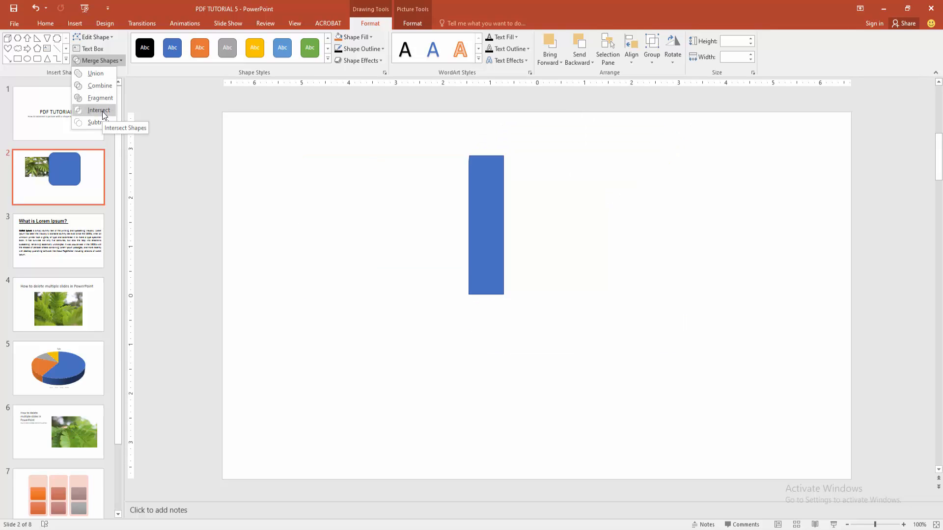
click(99, 111)
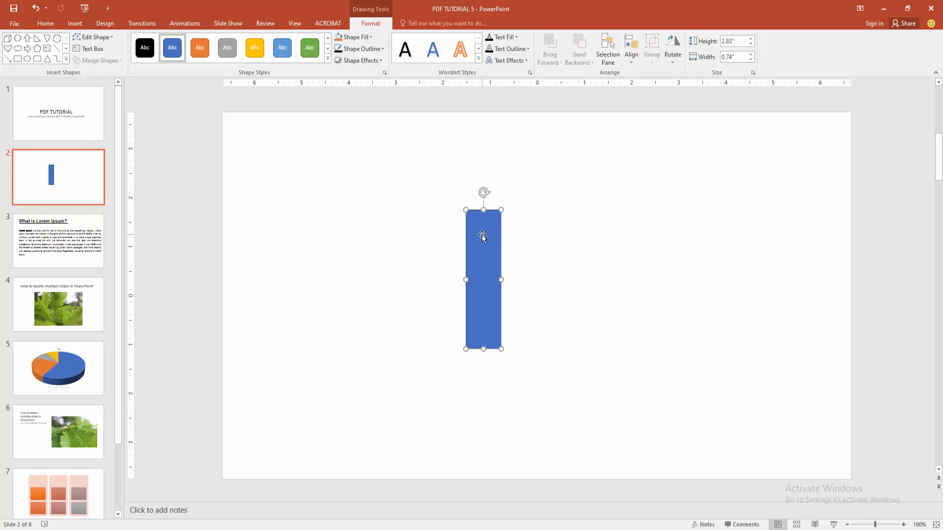
- Drag the blue strip toward the slide centre and deselect it
drag(483, 278, 552, 258)
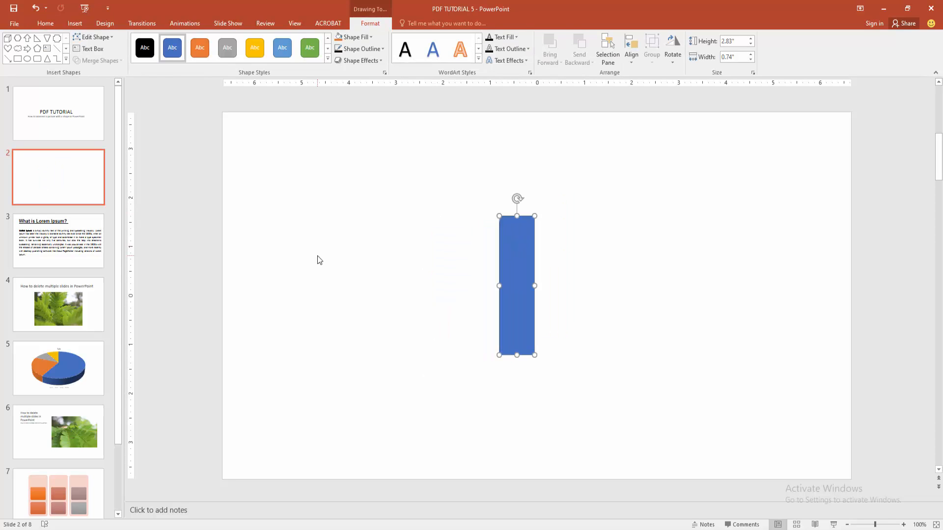
click(45, 23)
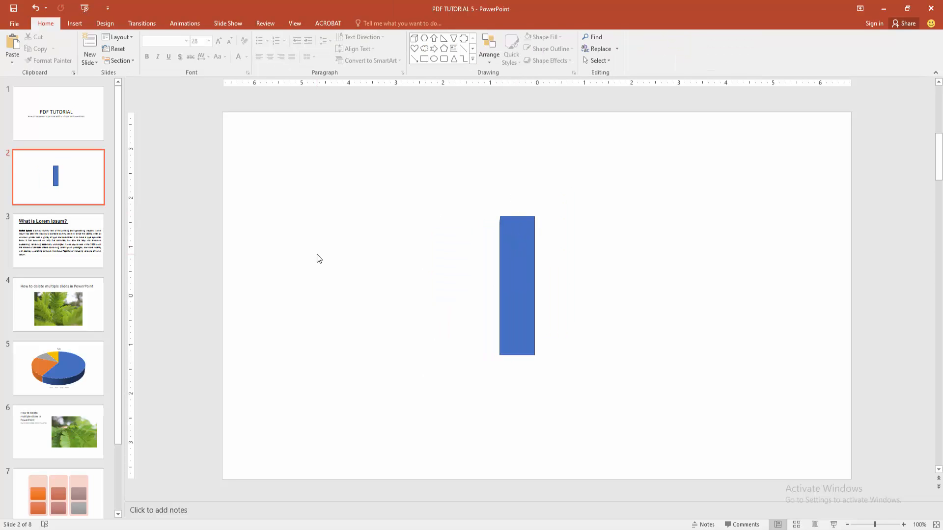